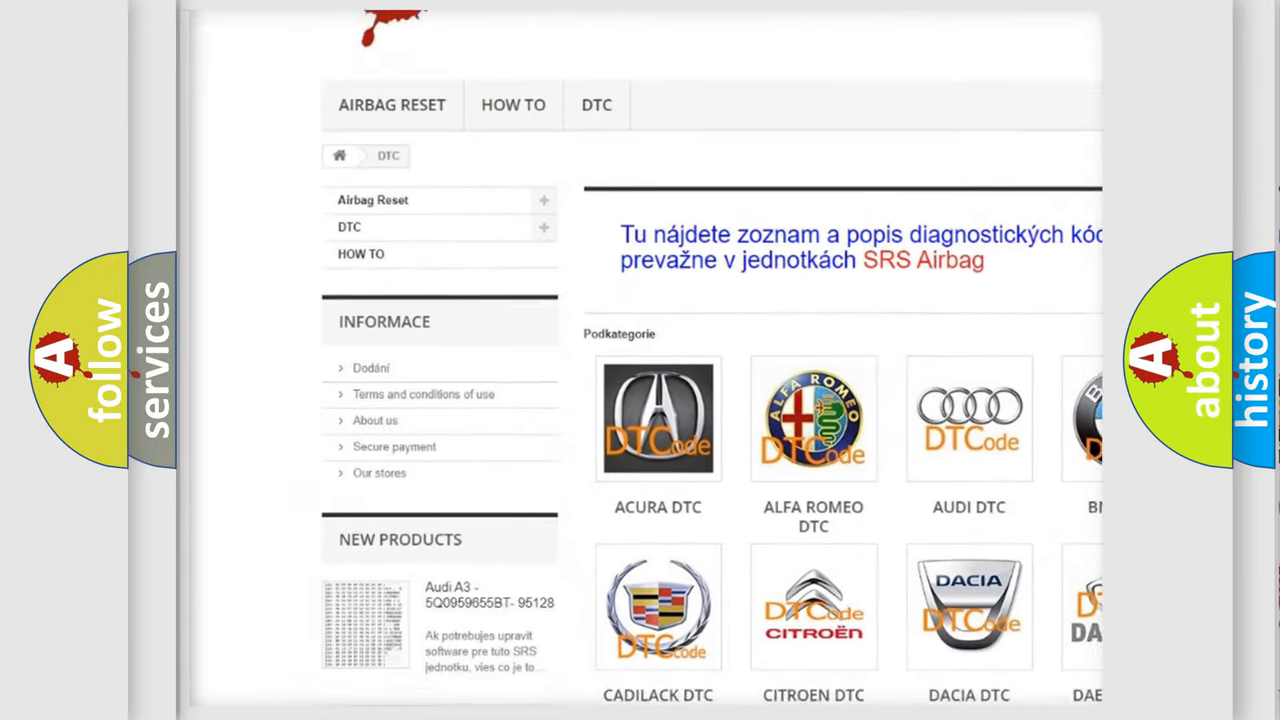
scroll(down, 3)
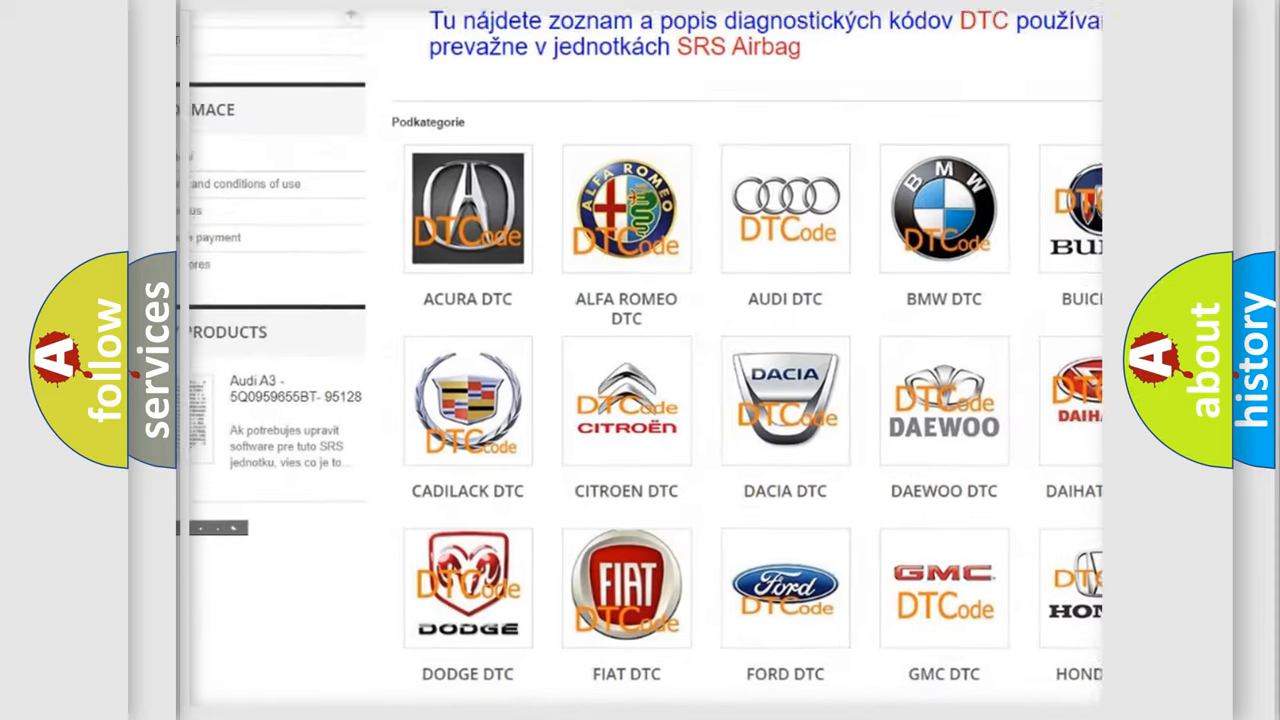
scroll(down, 3)
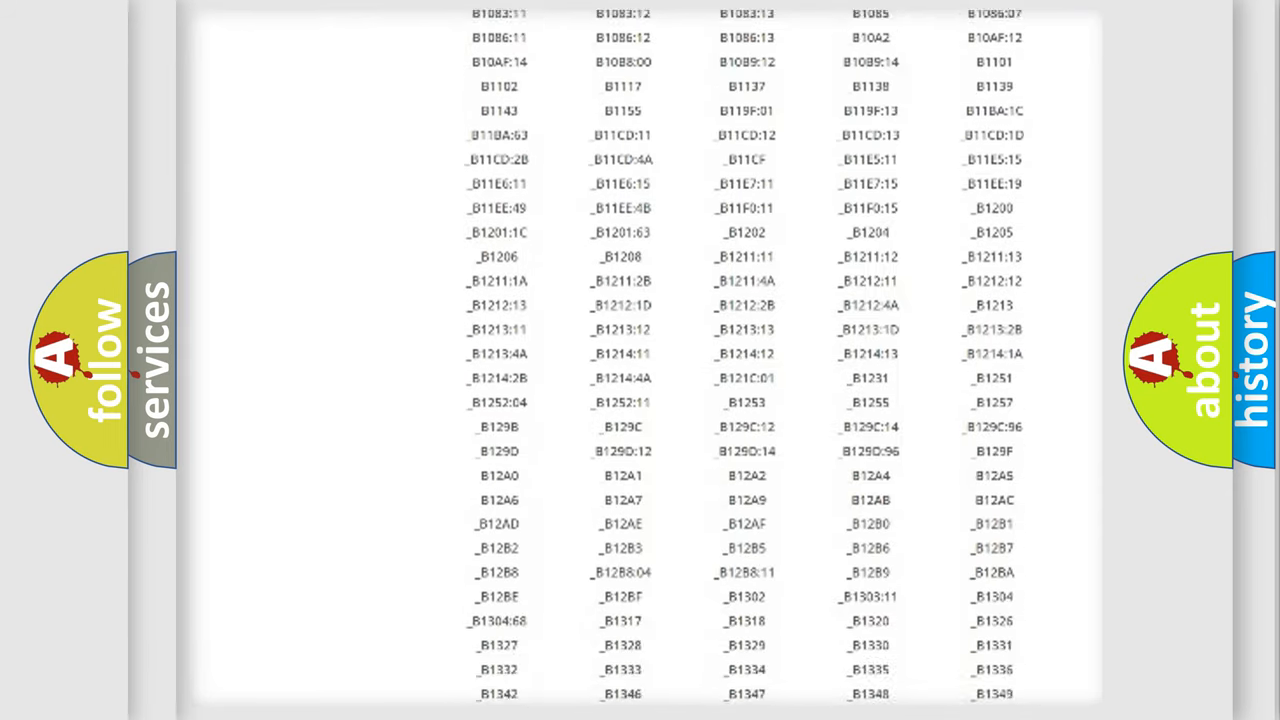
scroll(down, 3)
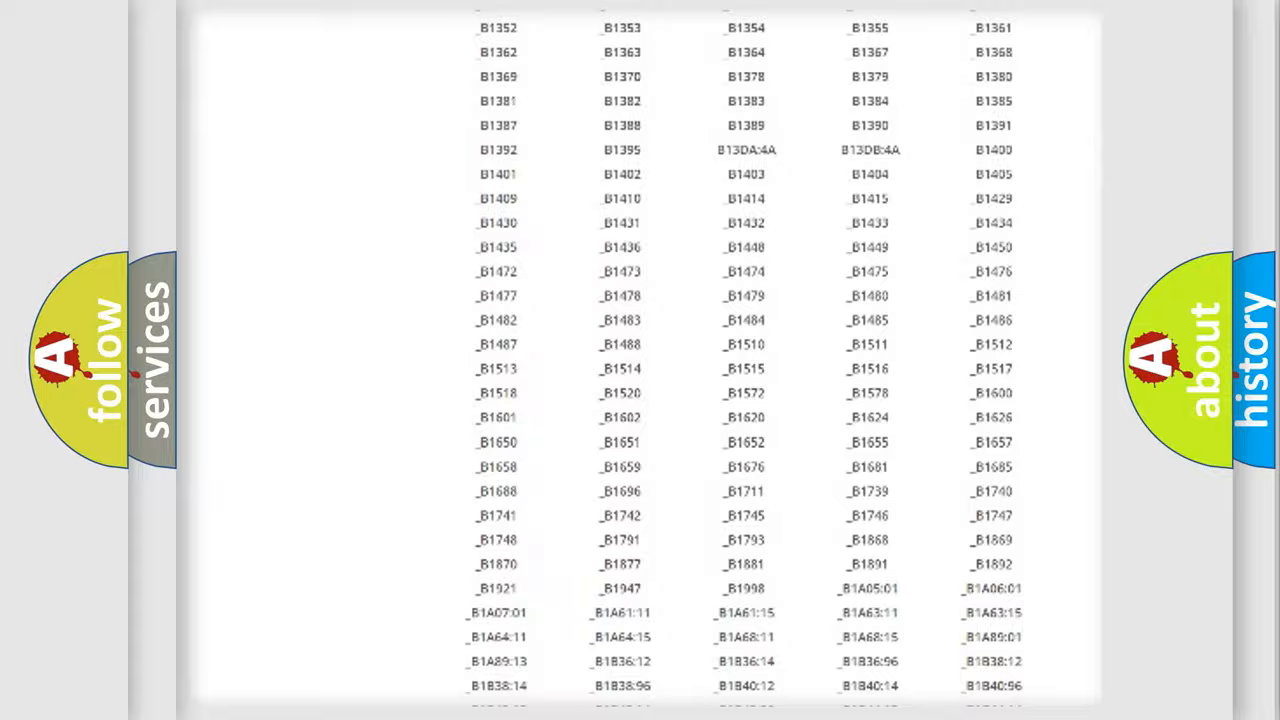